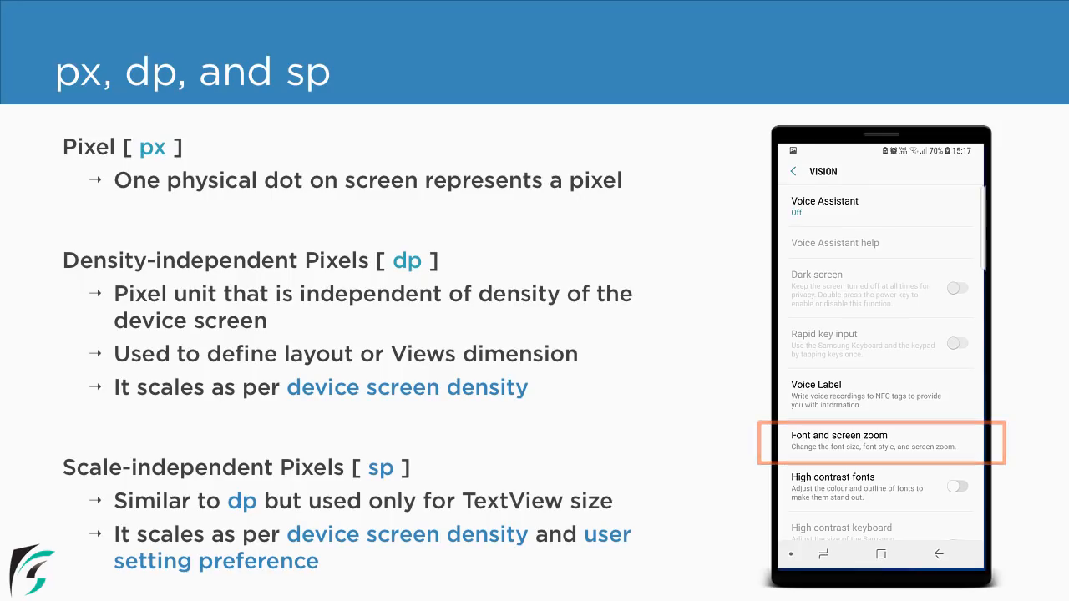
# Advance from the px, dp and sp slide to the Screen Density slide
pyautogui.click(872, 441)
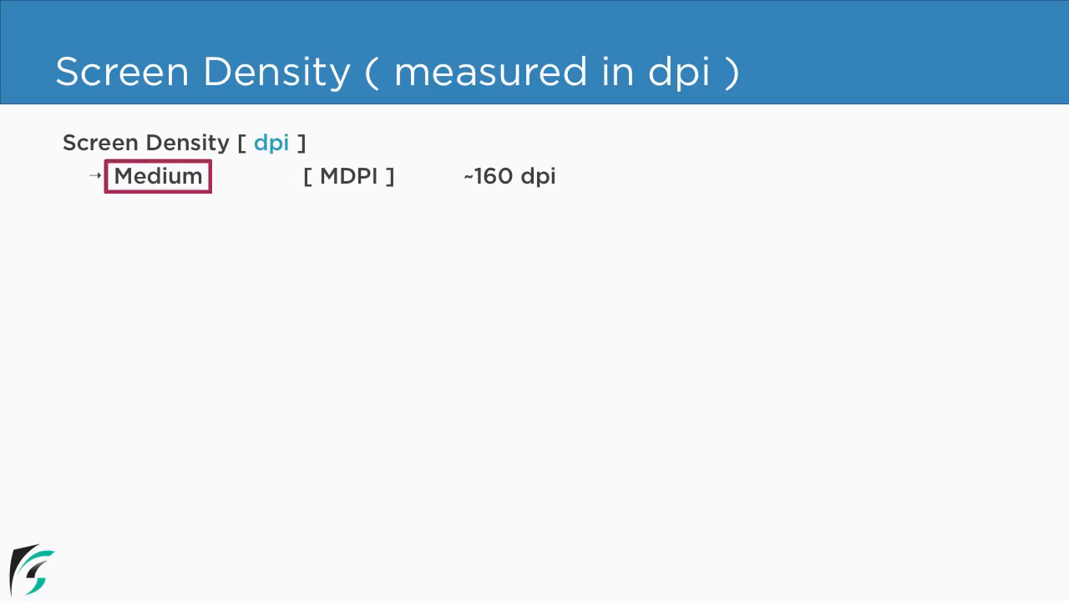
# Reveal the density buckets starting with Medium MDPI at about 160 dpi
pyautogui.click(347, 177)
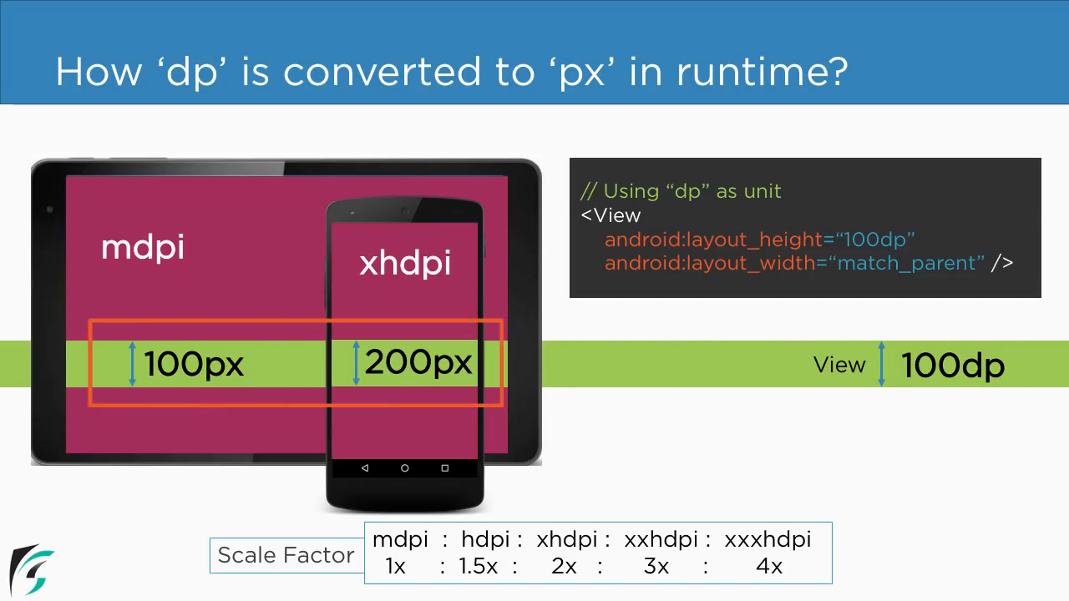
# Highlight the Scale Factor row showing mdpi 1x through xxxhdpi 4x
pyautogui.click(518, 553)
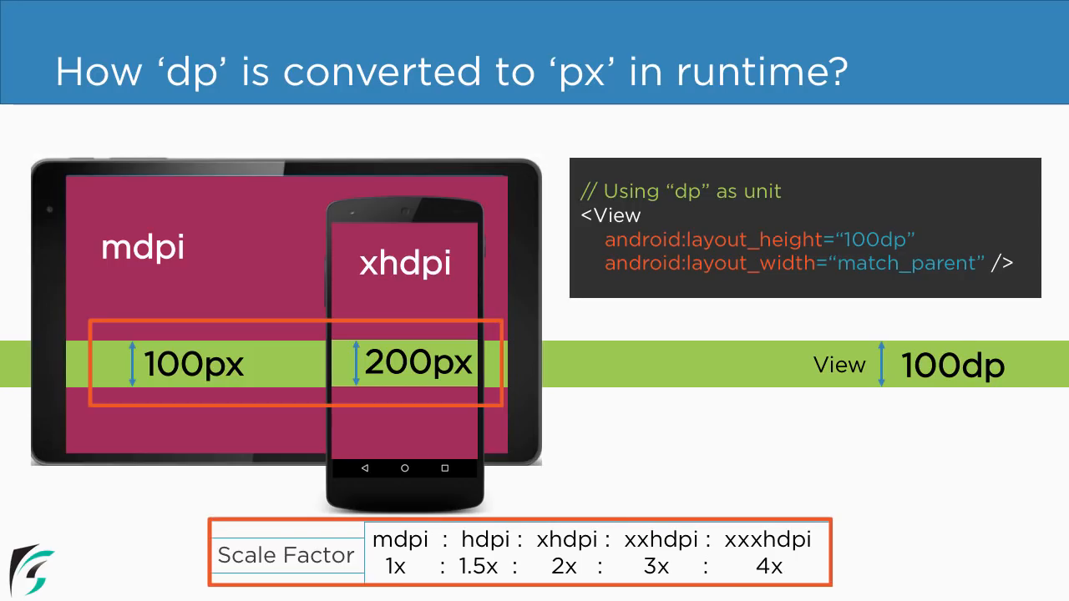